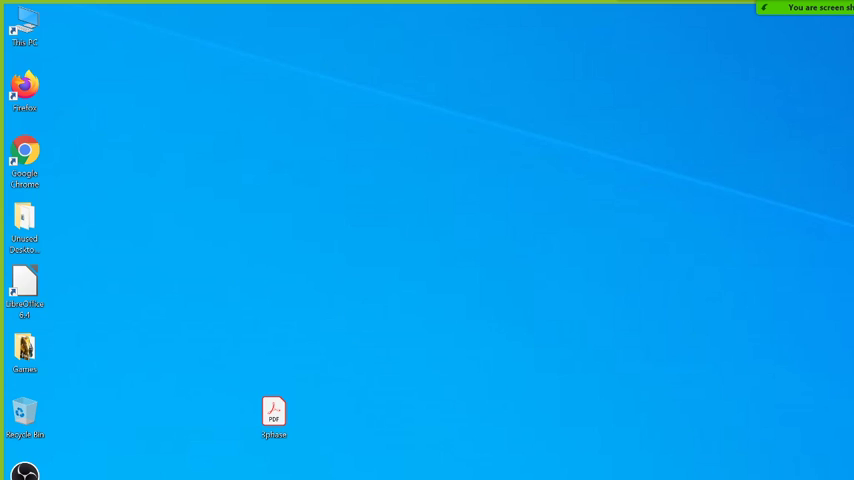
Open the 3phase.pdf three-phase lecture notes from the desktop.
double_click(272, 412)
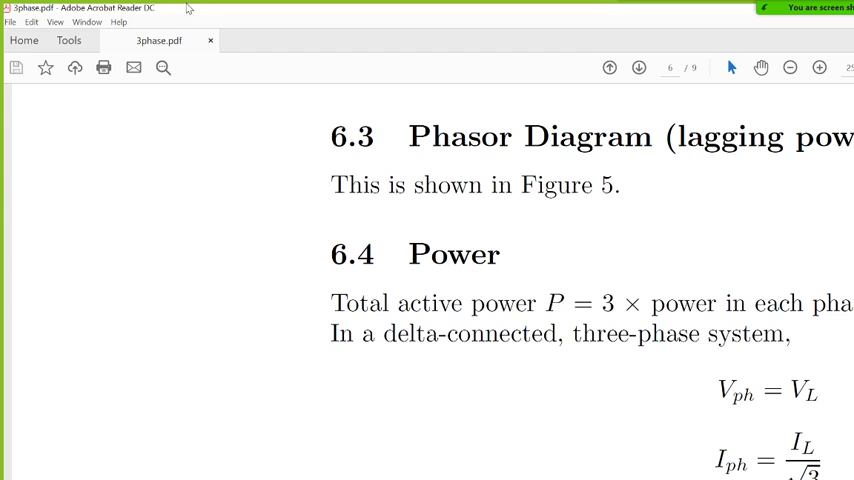
mouse_move(720, 10)
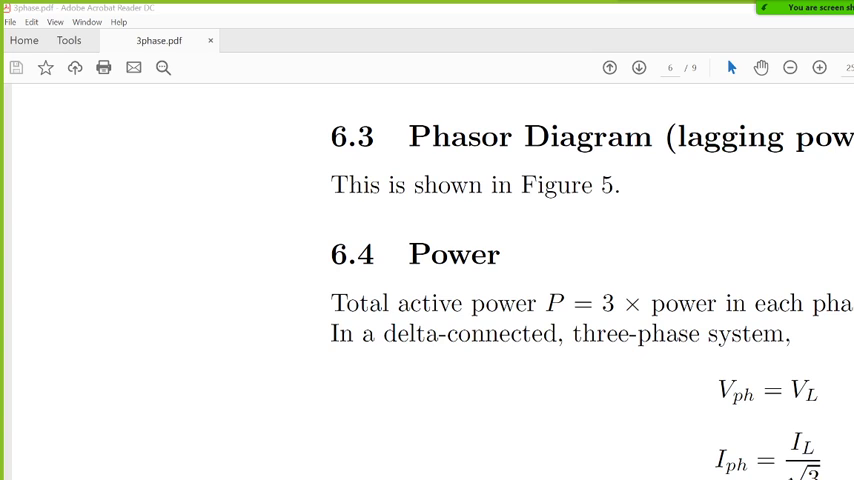
Read down to section 7 on balanced Y/Δ conversion, reaching |Z_Y| = ⅓|Z_Δ|.
left_click(640, 68)
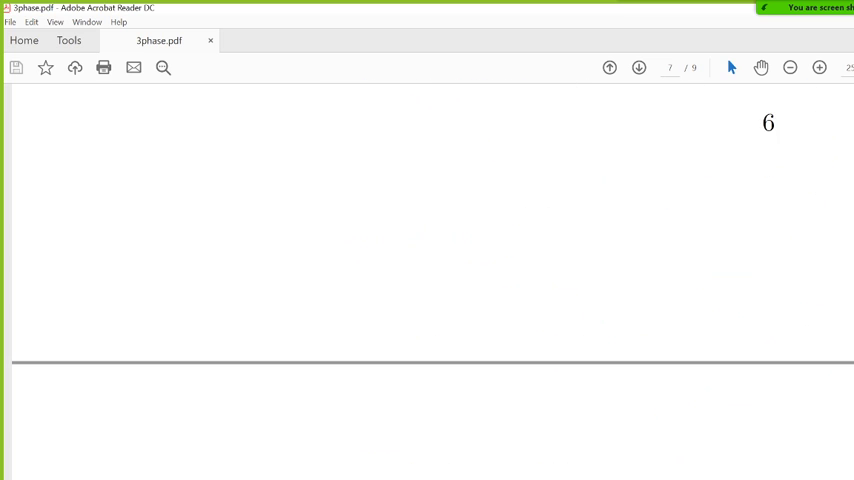
scroll("down", 3)
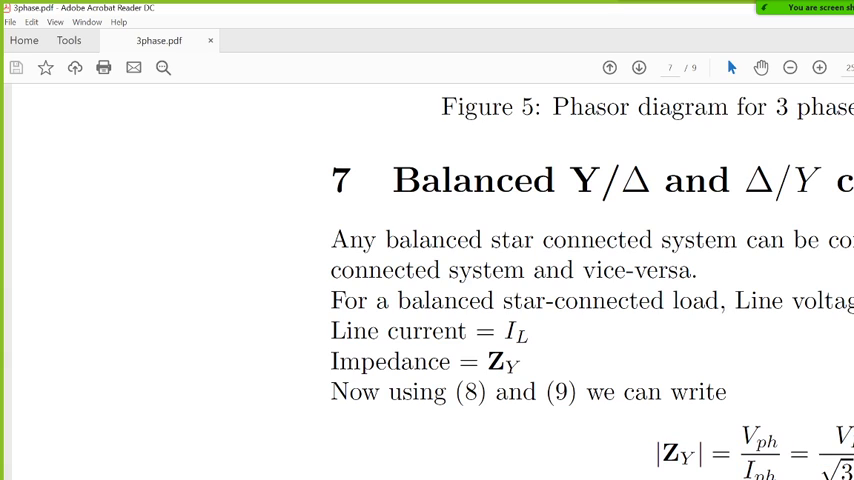
mouse_move(612, 472)
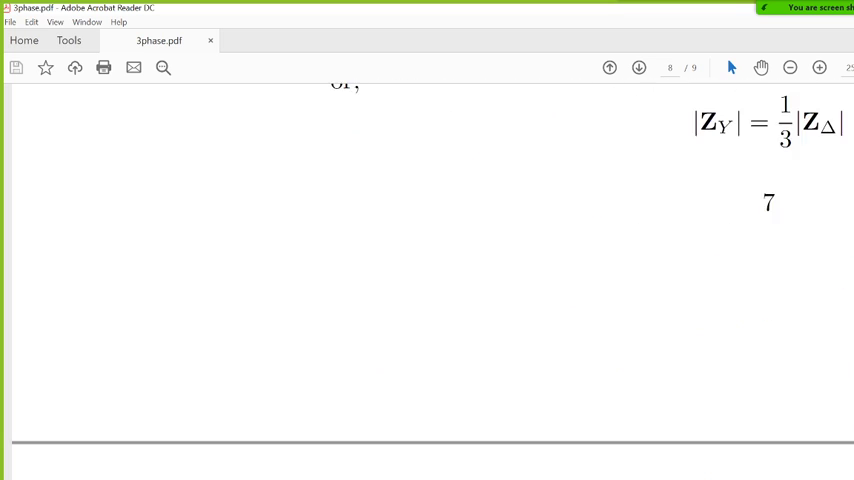
Continue to the delta-connected impedance derivation |Z_Δ| = √3·V_L/I_L near section 8.
scroll("down", 3)
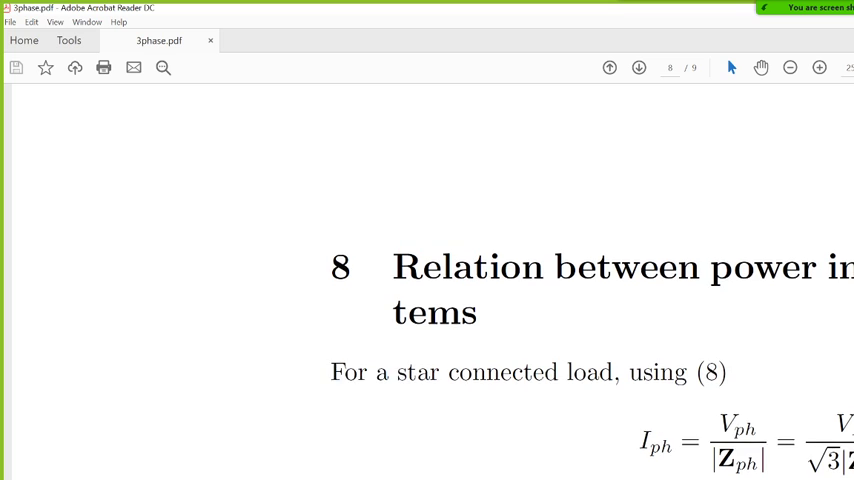
scroll("down", 3)
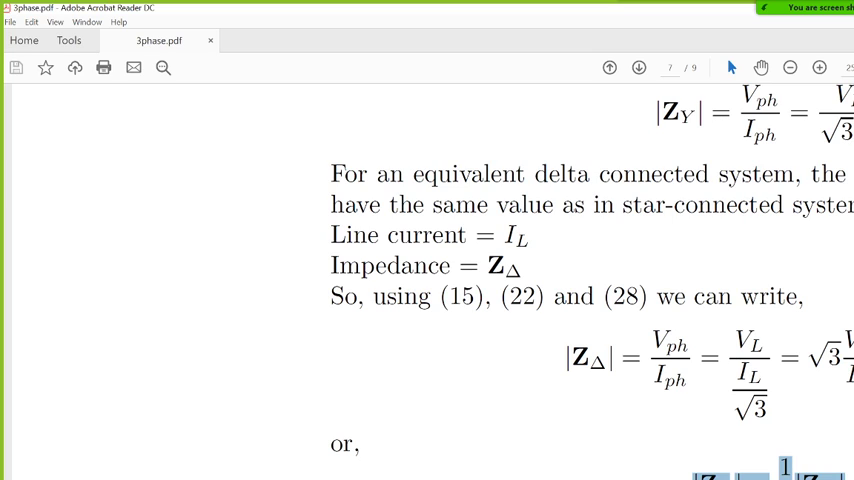
Move from page 7's delta impedance equations onto the top of page 8.
scroll("down", 3)
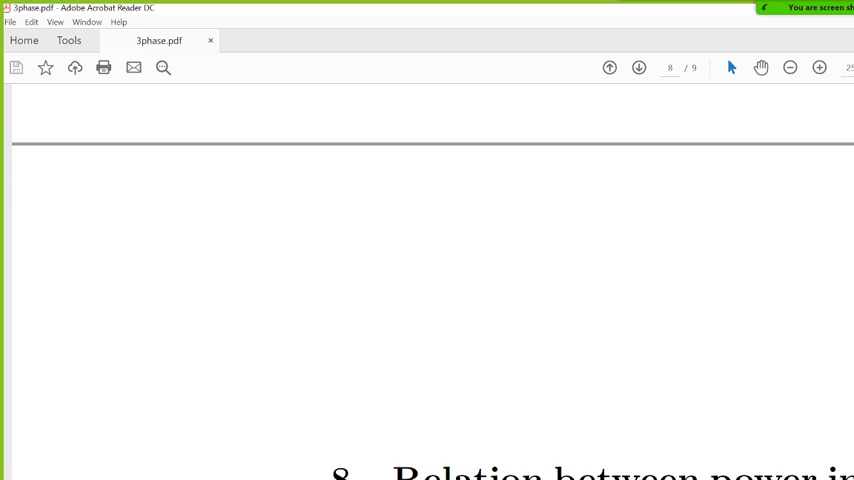
Return to page 7's delta impedance derivation ending at |Z_Y| = ⅓|Z_Δ|.
scroll("down", 3)
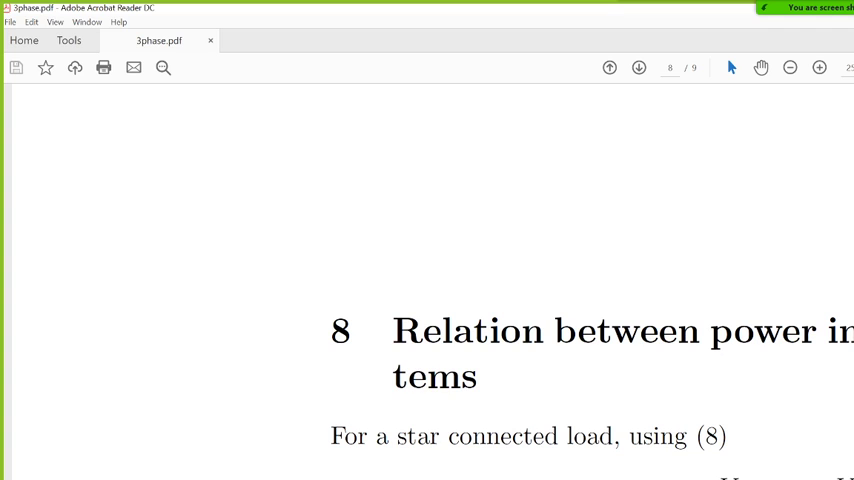
scroll("down", 3)
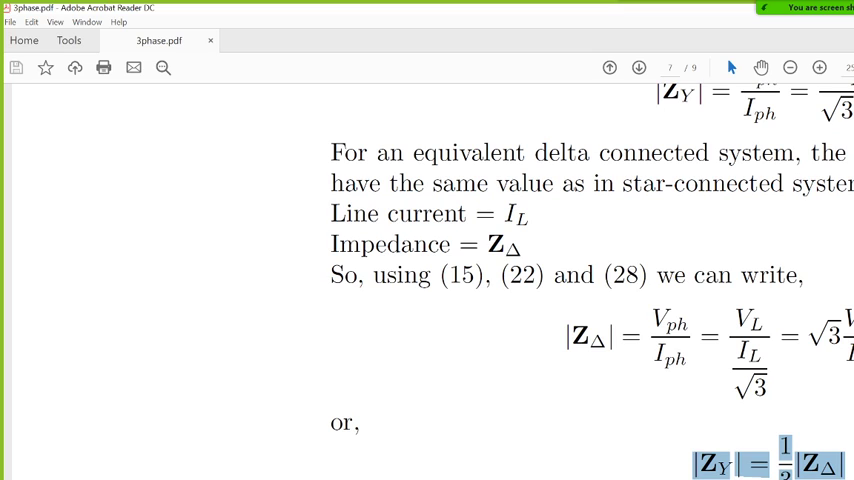
Reach the Section 8 power-relations heading with the star-connected load's phase current.
scroll("down", 3)
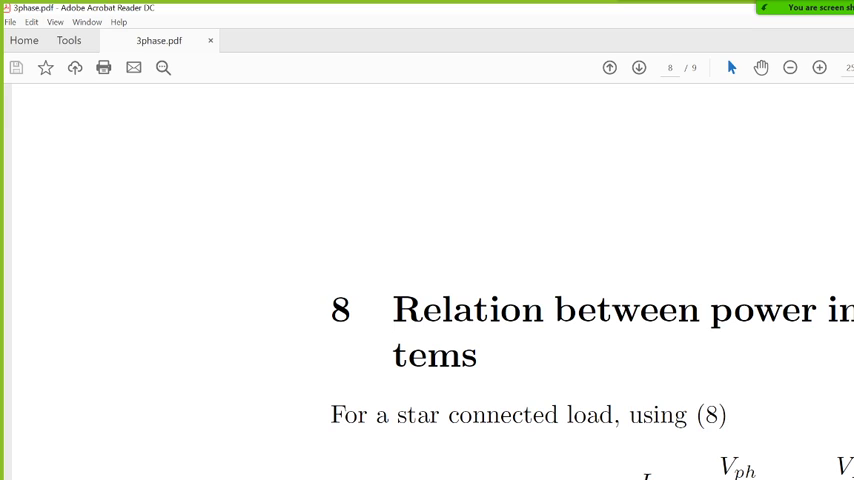
scroll("down", 3)
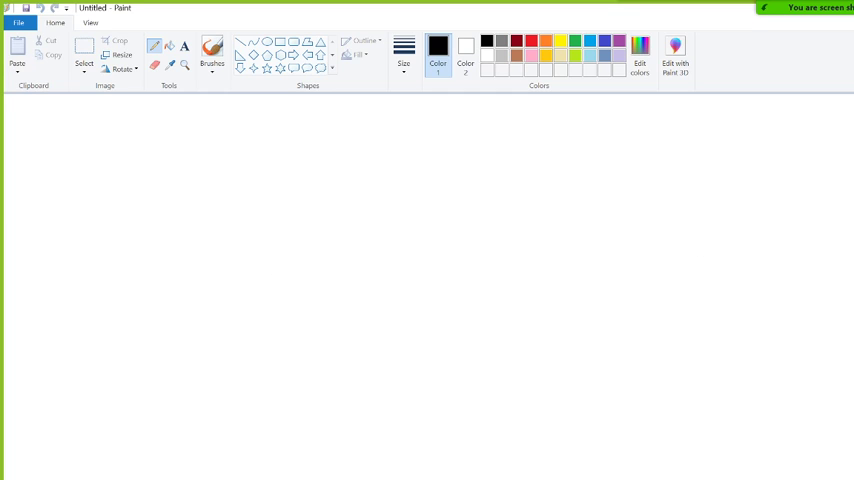
Sketch the star circuit branches with (8+j10)Ω loads, 440V∠30° labels and Vph = VL/√3 notes.
left_click_drag(736, 140, 736, 196)
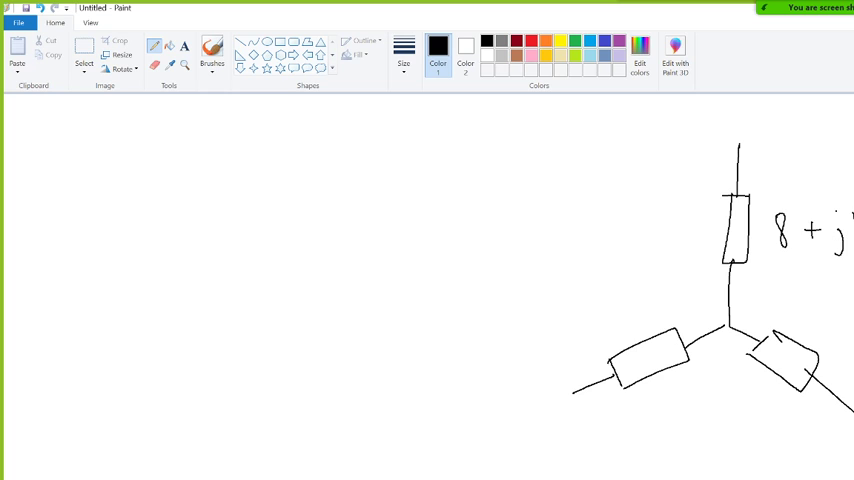
left_click_drag(780, 204, 770, 256)
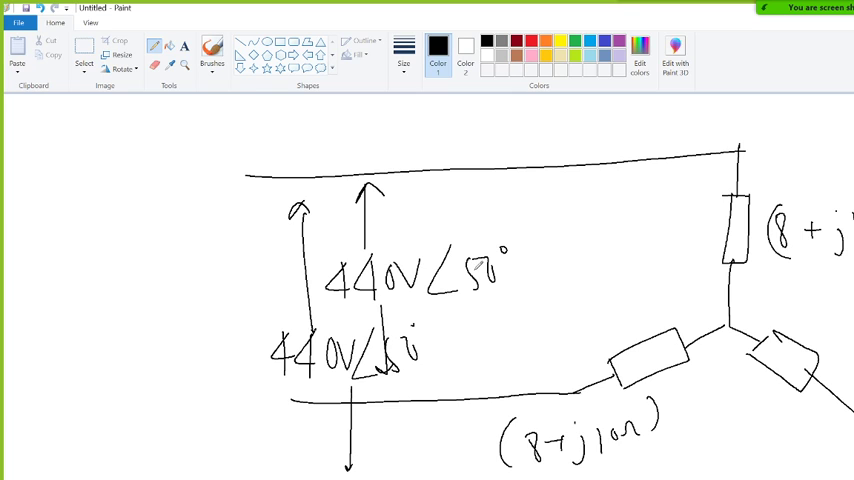
left_click_drag(430, 420, 450, 416)
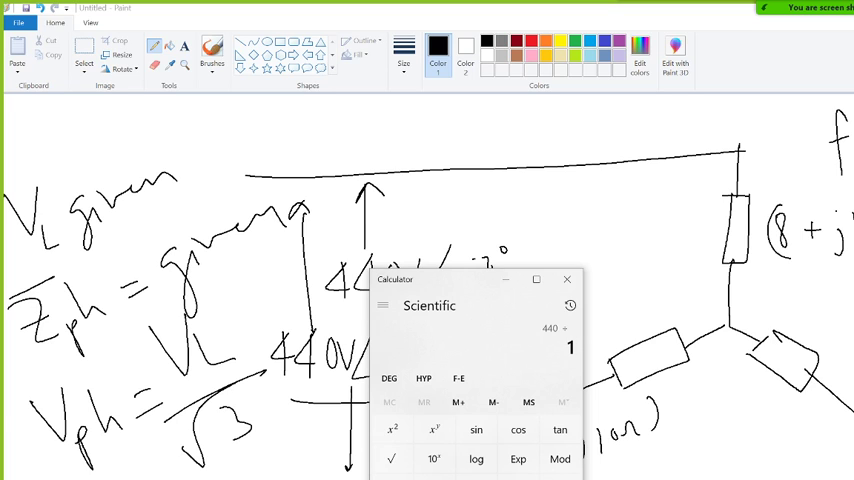
Compute 440 ÷ √3 in the scientific calculator, giving ≈ 254.04.
left_click(392, 460)
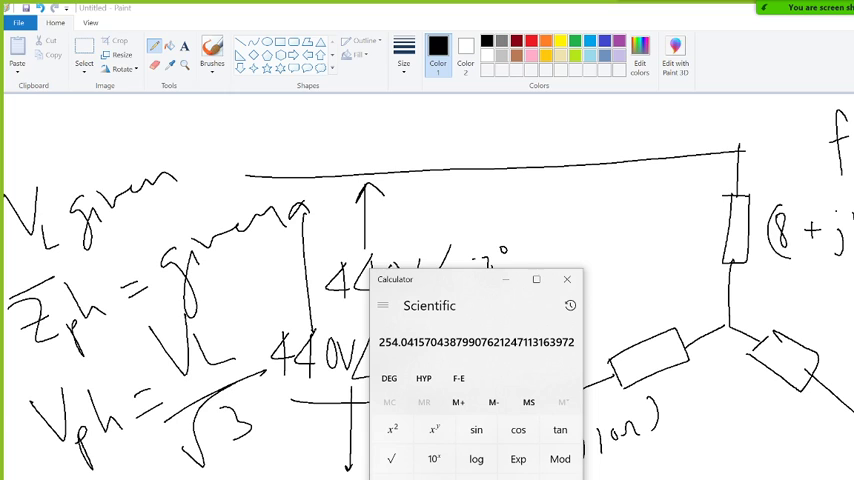
left_click(568, 280)
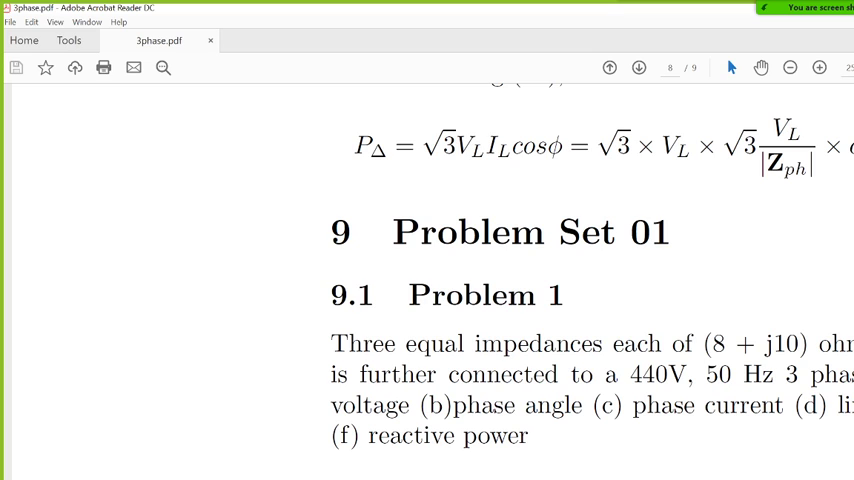
Reach Problem Set 01 Problem 1 and its 9.2 solution with 440/√3 and 12.81∠51.34°Ω.
scroll("up", 3)
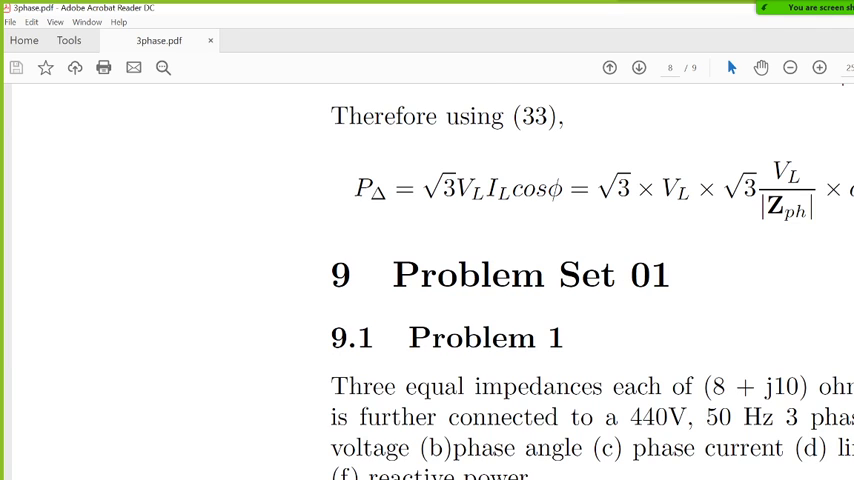
scroll("down", 3)
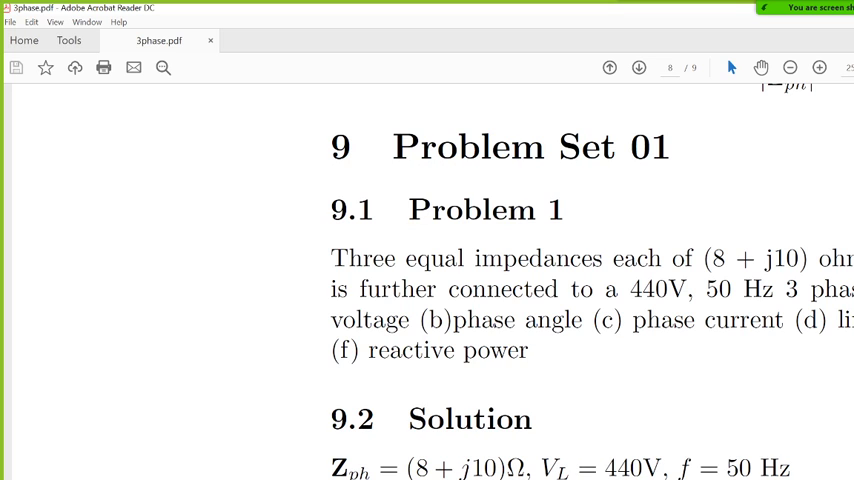
scroll("down", 3)
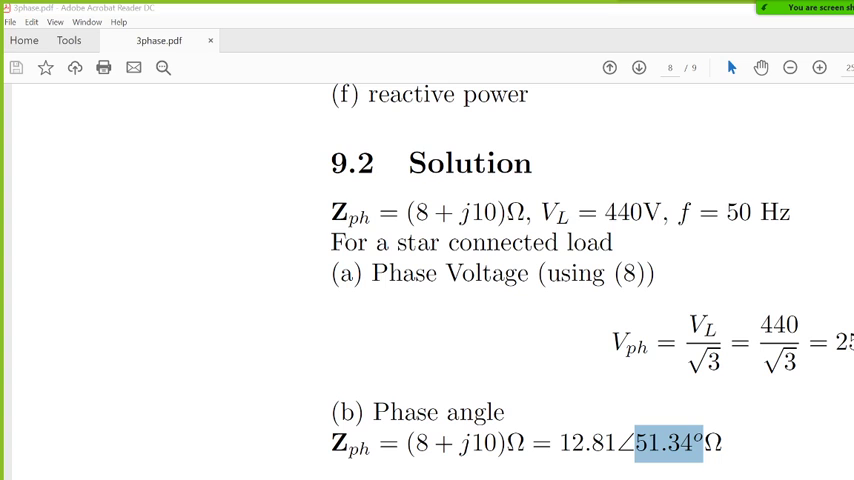
Review the phase voltage and 51.34° phase angle steps for Z_ph = 8 + j10.
scroll("up", 3)
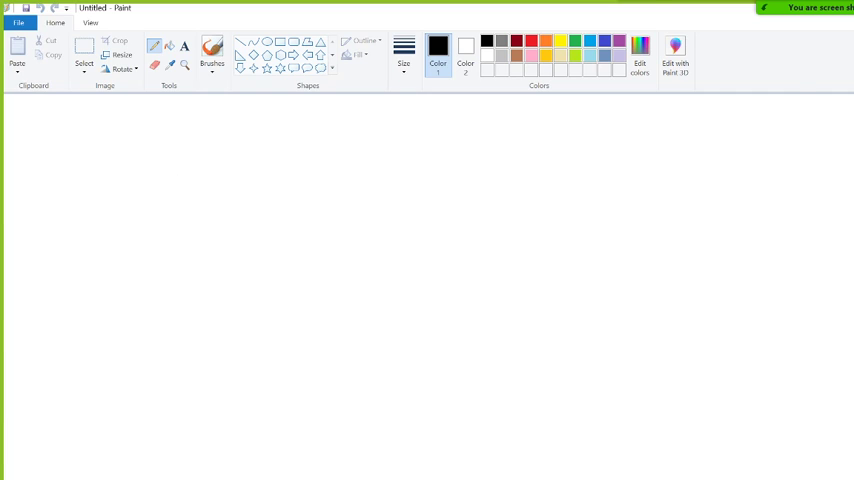
Sketch the series inductor and the capacitor of the upper parallel branch with its wire.
left_click_drag(232, 312, 360, 296)
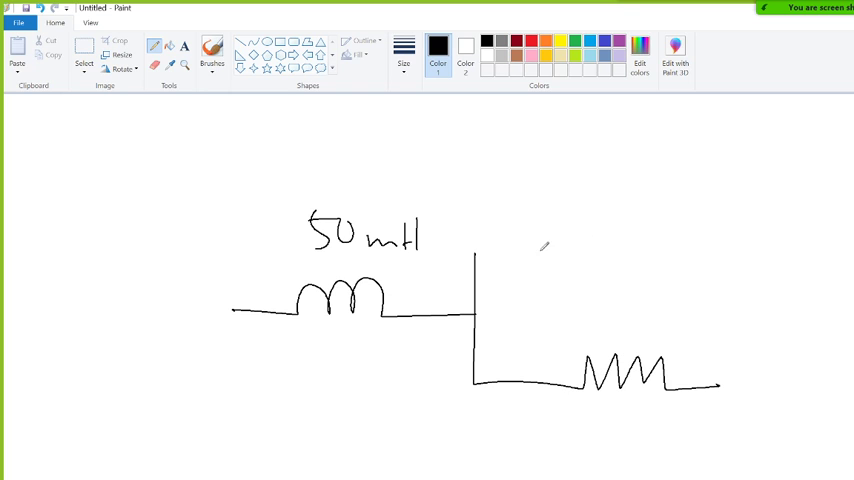
left_click_drag(476, 260, 756, 248)
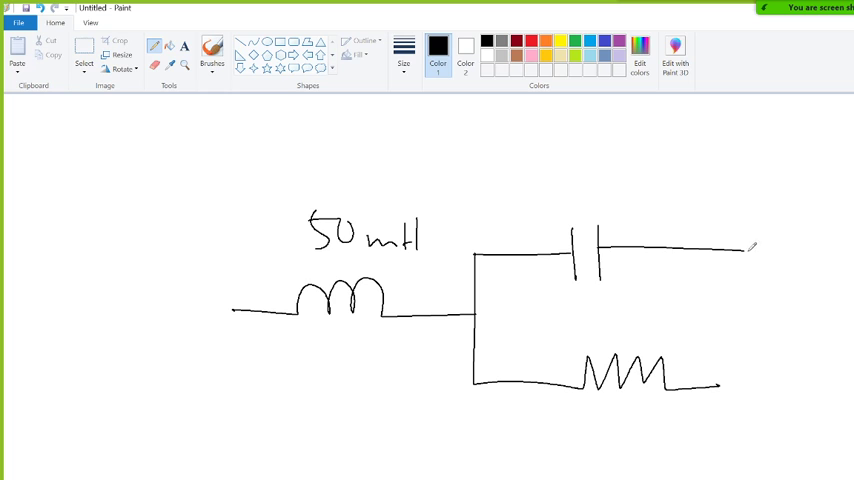
left_click_drag(752, 250, 752, 384)
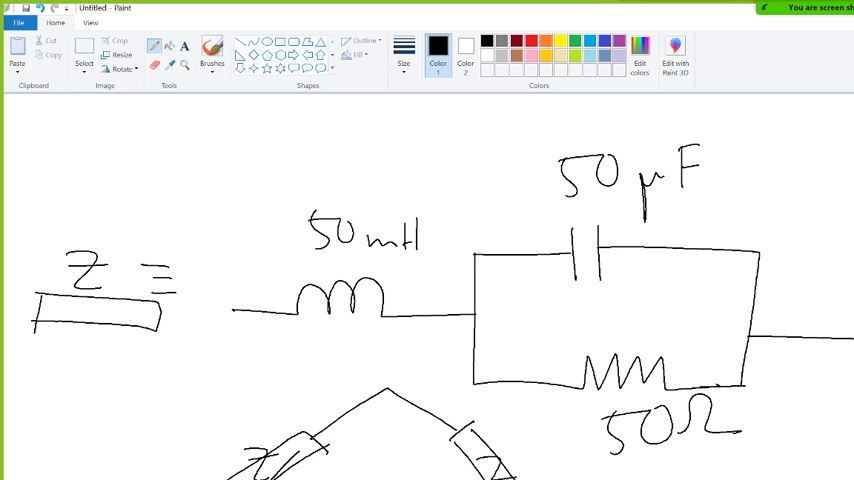
left_click_drag(804, 150, 836, 184)
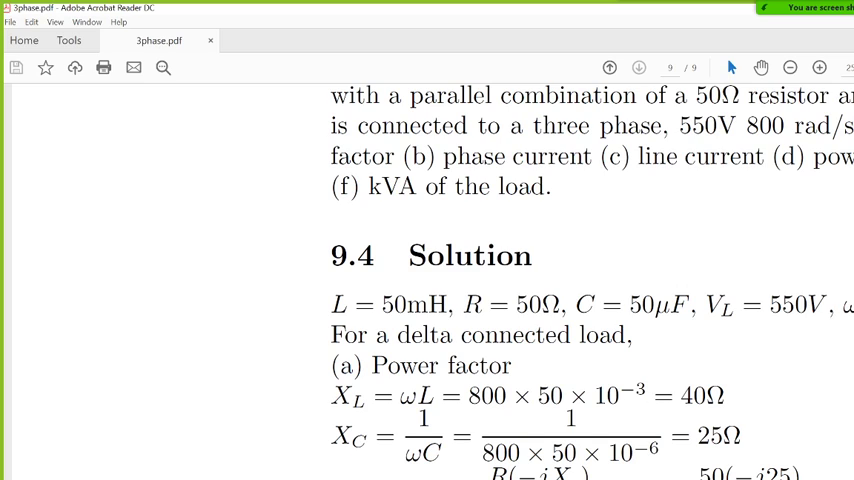
Scroll 3phase.pdf down to the 9.4 Solution giving X_L = 40Ω and X_C = 25Ω.
scroll("down", 3)
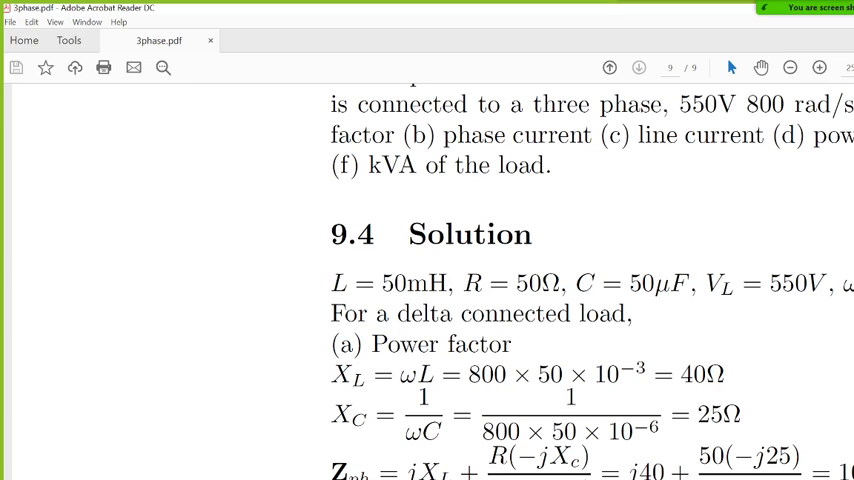